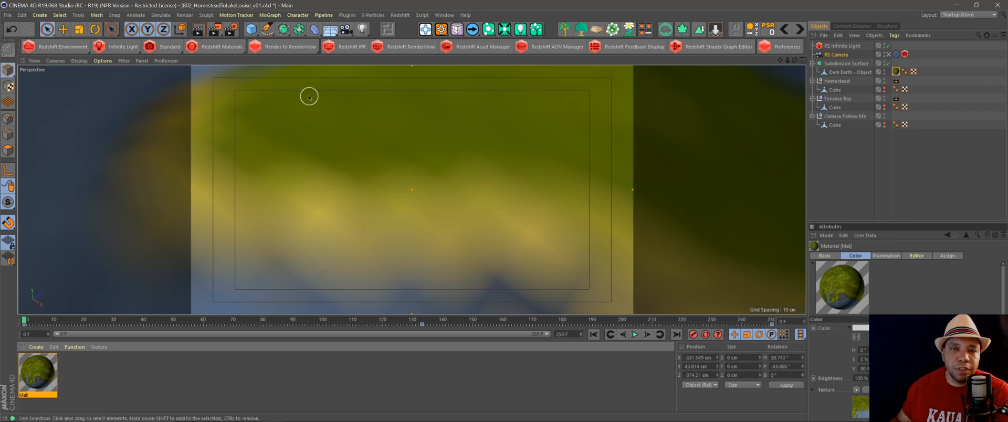
mouse_move(304, 95)
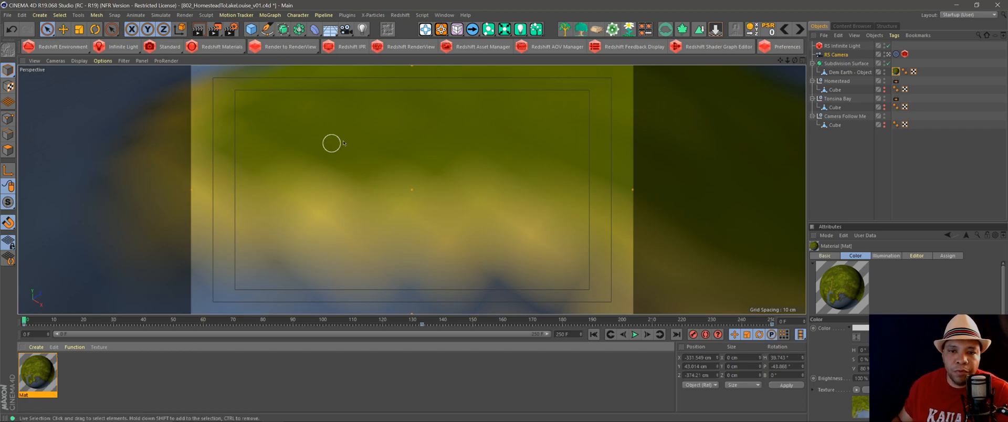
mouse_move(292, 210)
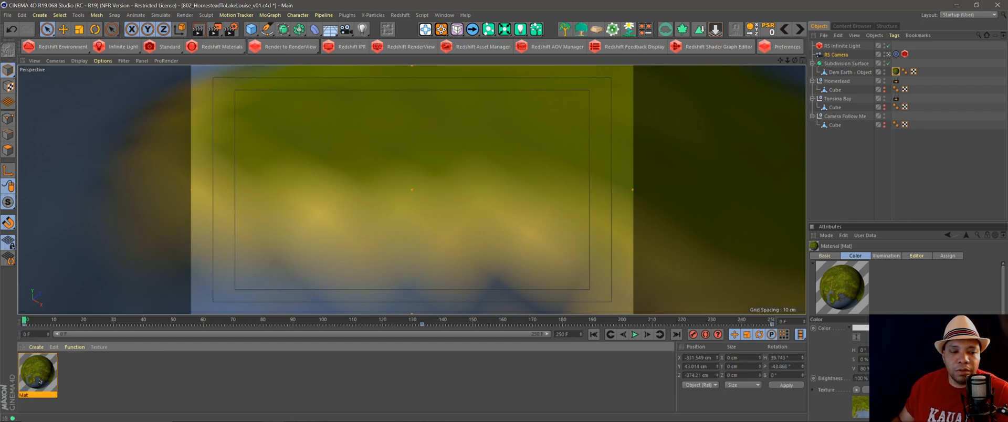
- Bring up the map material's Editor page with its Texture Preview Size choices listed
double_click(38, 381)
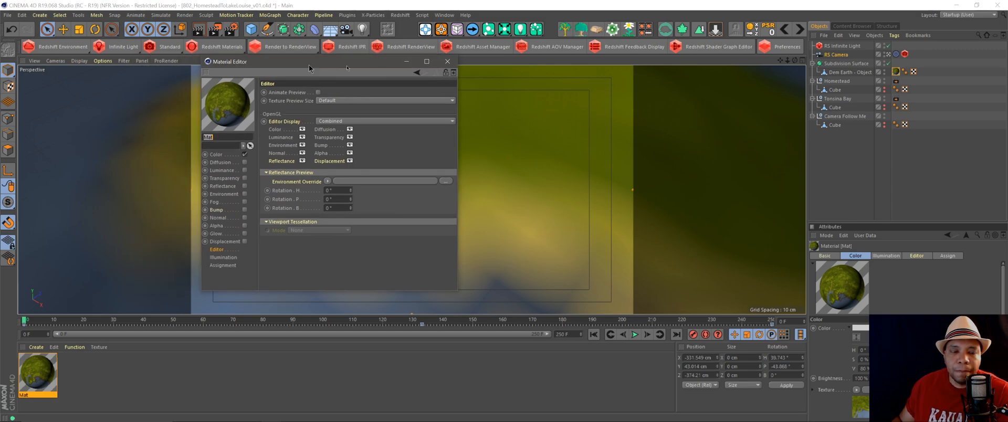
left_click(215, 154)
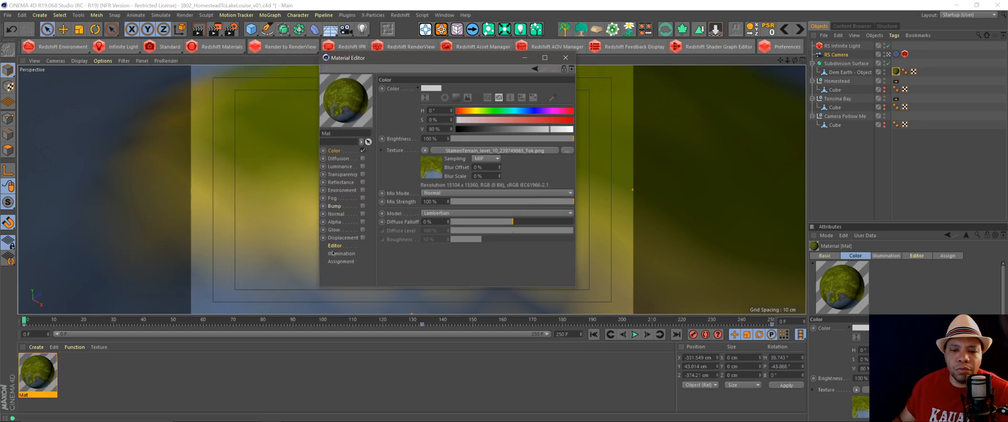
left_click(334, 246)
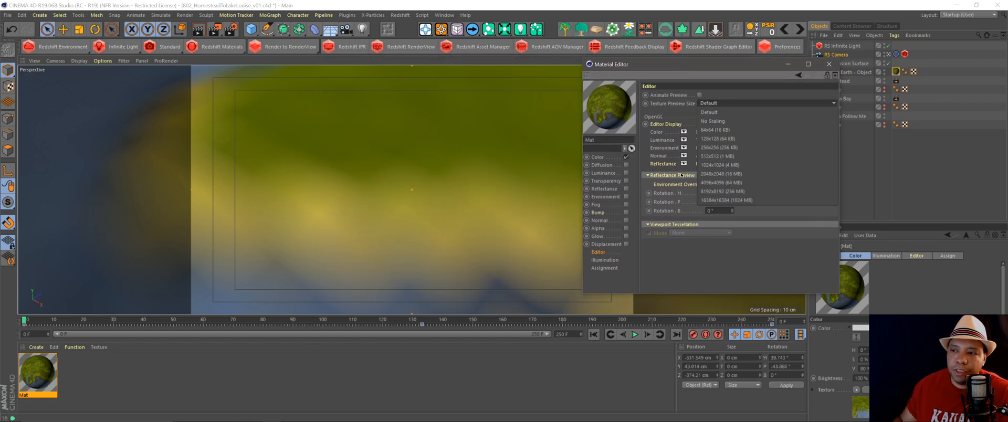
mouse_move(731, 122)
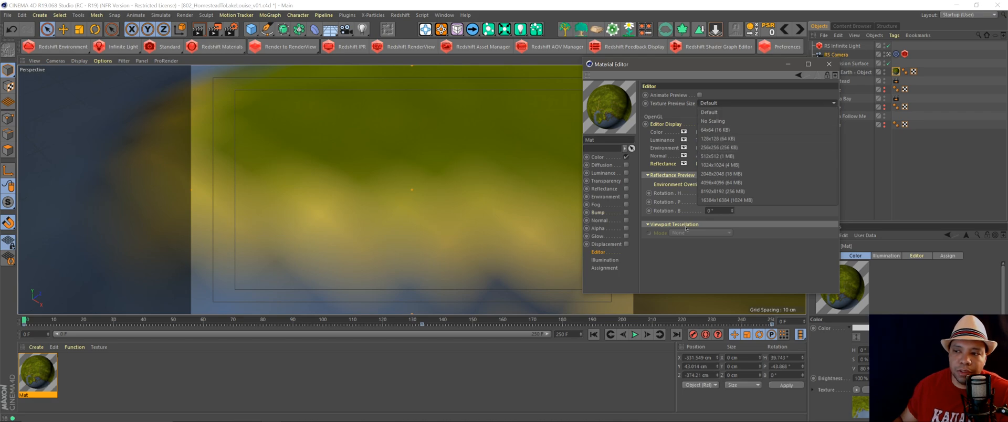
- Raise Texture Preview Size through 2048x2048 and 4096x4096, settling on 16384x16384
left_click(718, 173)
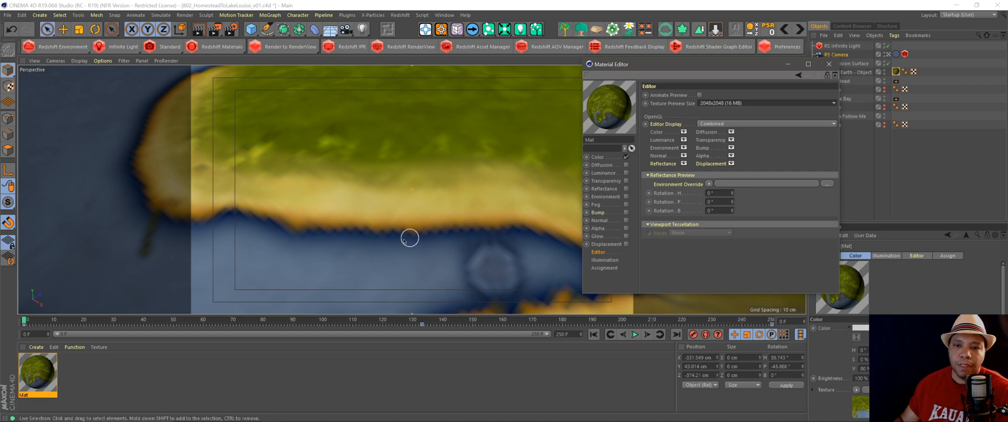
left_click_drag(609, 64, 679, 68)
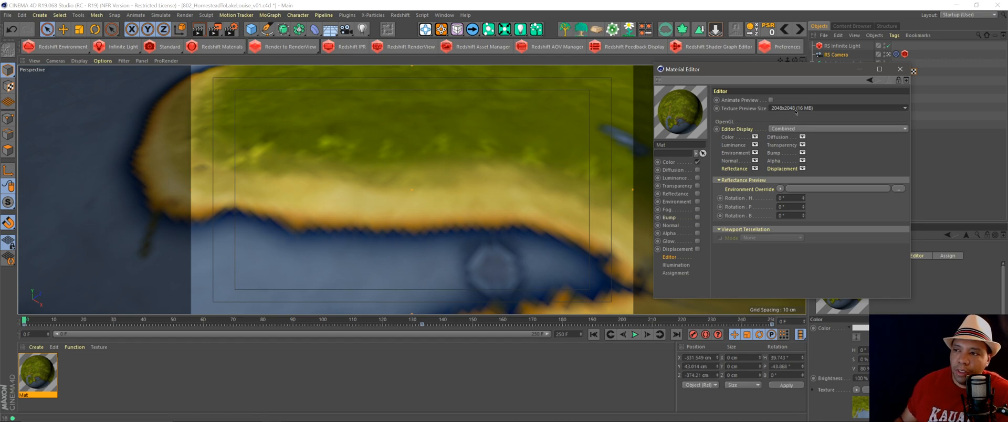
left_click(903, 108)
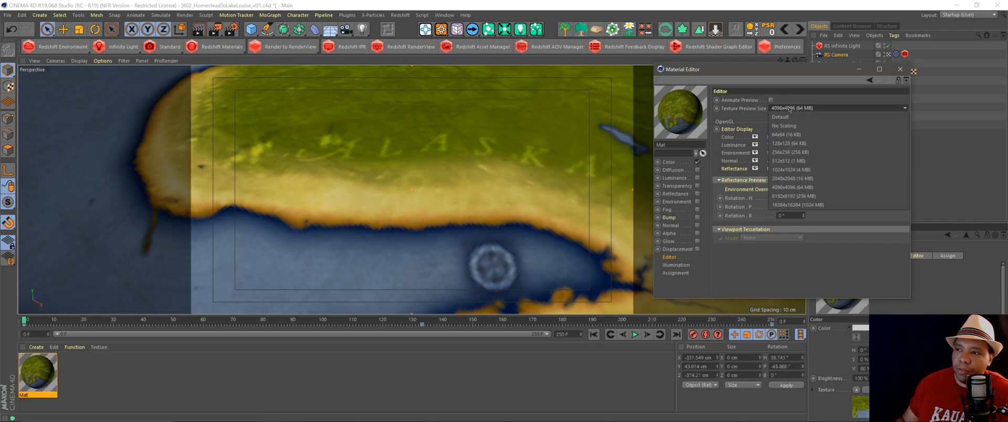
left_click(798, 205)
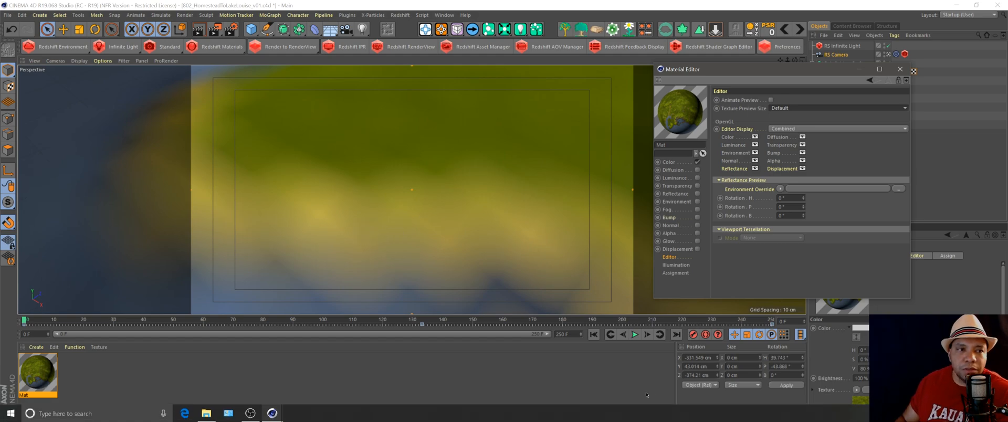
left_click(838, 108)
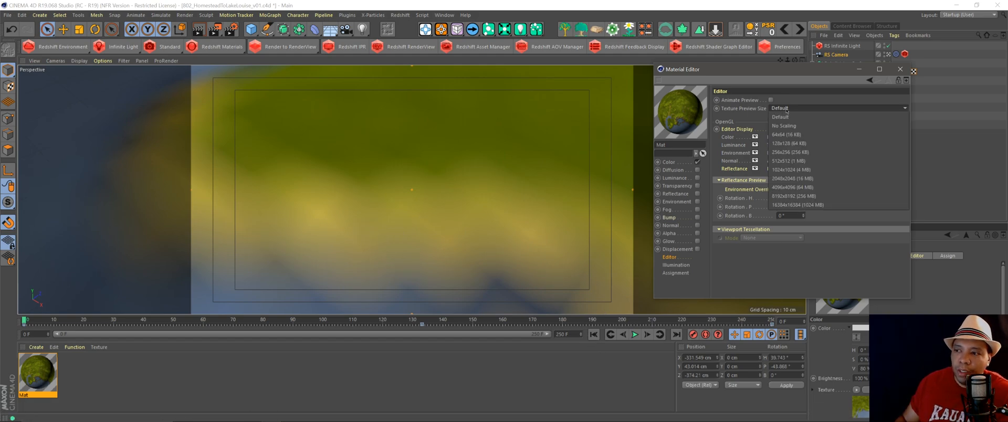
left_click(799, 205)
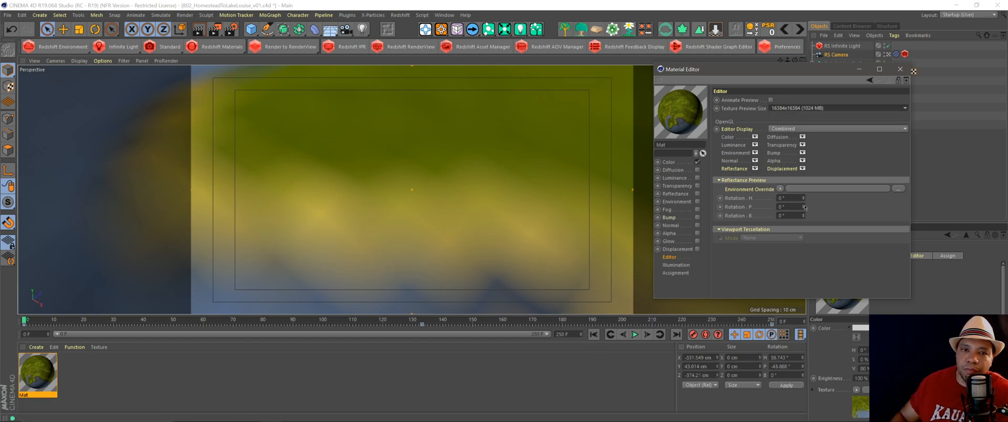